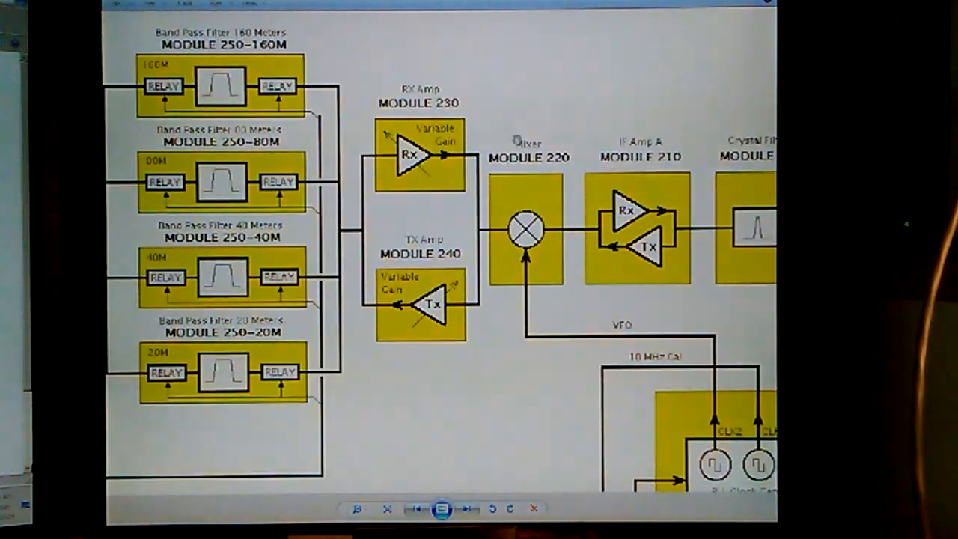
- Scroll down the Circuit6040 home page announcing the MAX-SSB transceiver
{"action": "scroll", "scroll_direction": "down", "scroll_amount": 3}
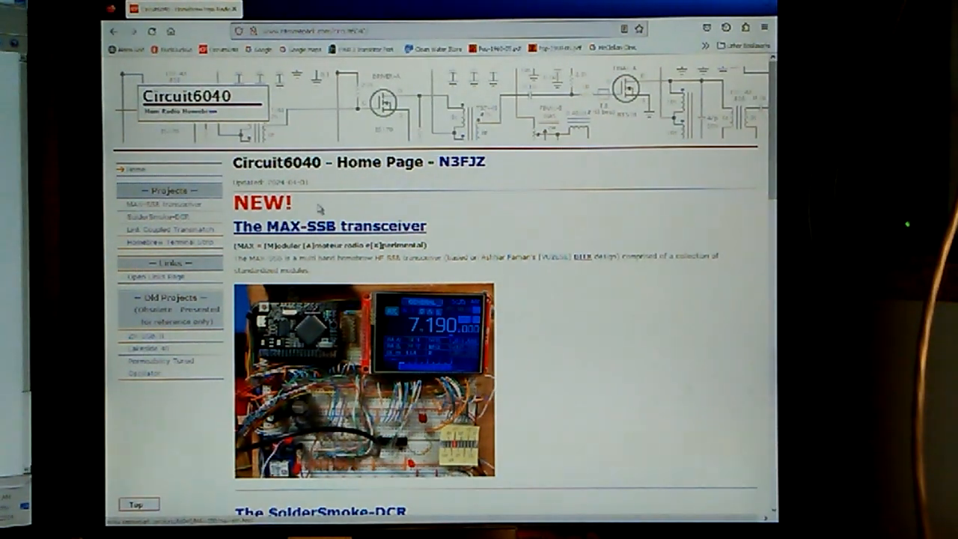
{"action": "mouse_move", "coordinate": [269, 234]}
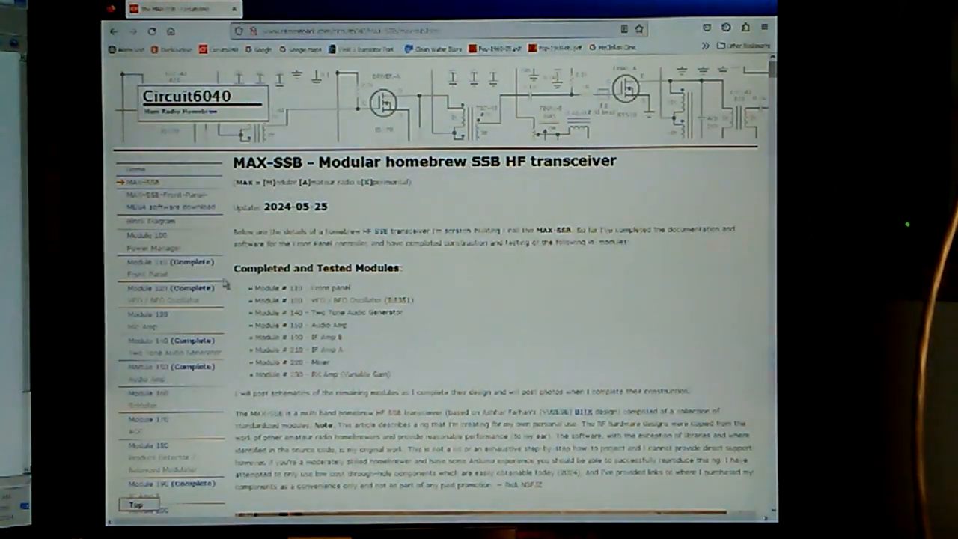
- Scroll through the MAX-SSB completed-modules list and go to Module 230 RX Amp
{"action": "scroll", "scroll_direction": "down", "scroll_amount": 3}
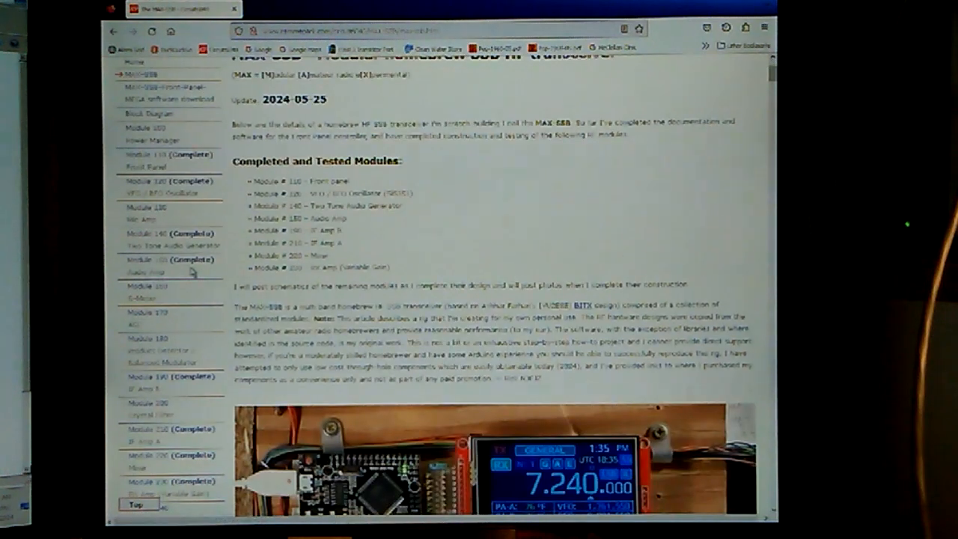
{"action": "scroll", "scroll_direction": "down", "scroll_amount": 3}
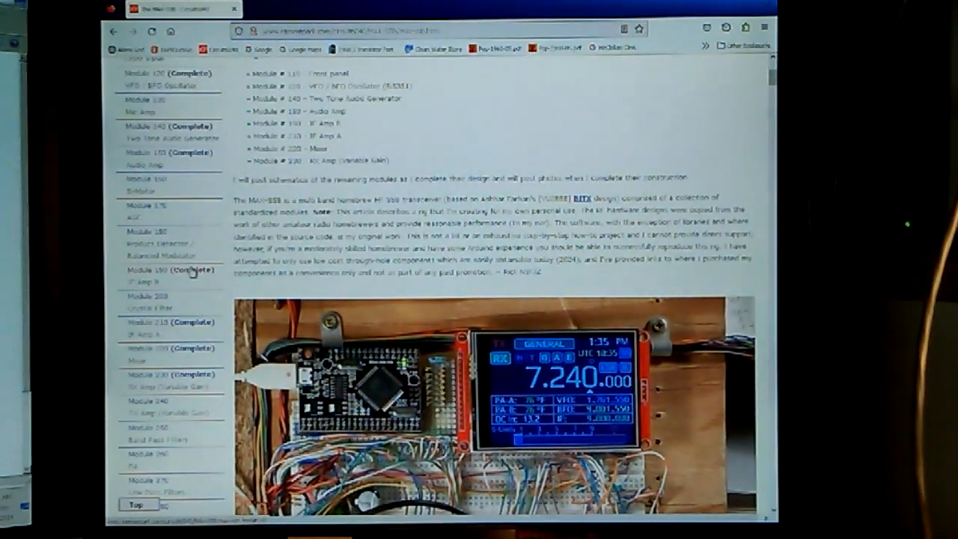
{"action": "scroll", "scroll_direction": "down", "scroll_amount": 3}
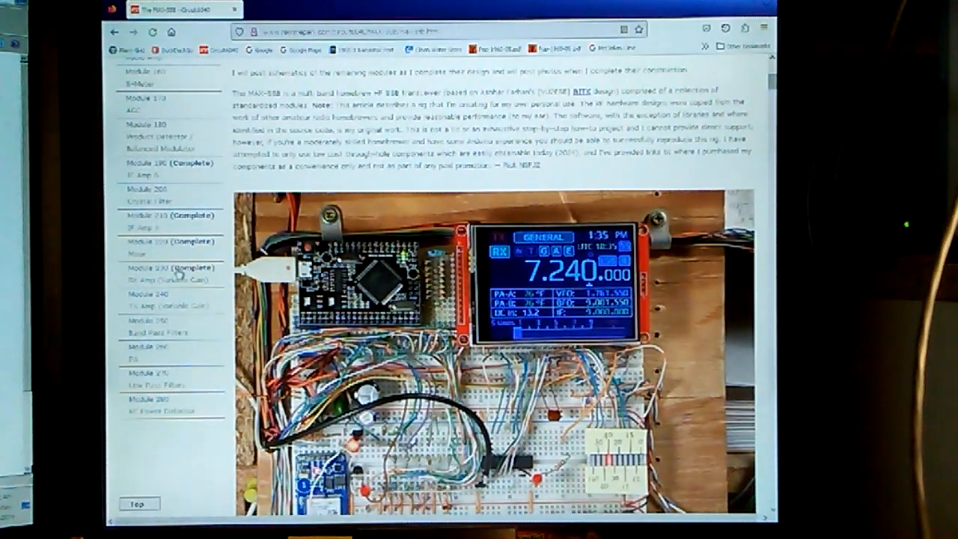
{"action": "left_click", "coordinate": [155, 267]}
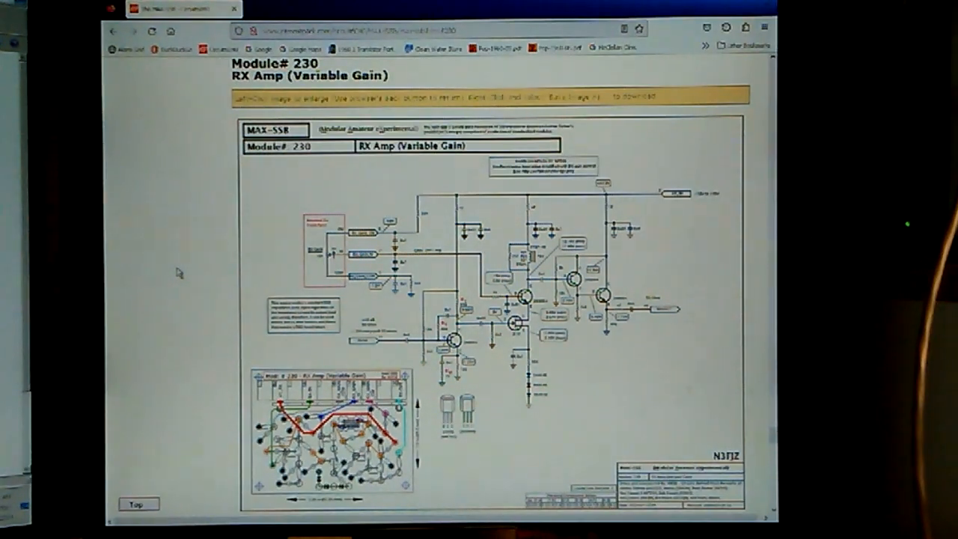
- Show the Module 230 RX Amp (Variable Gain) schematic as a full-size image
{"action": "left_click", "coordinate": [486, 299]}
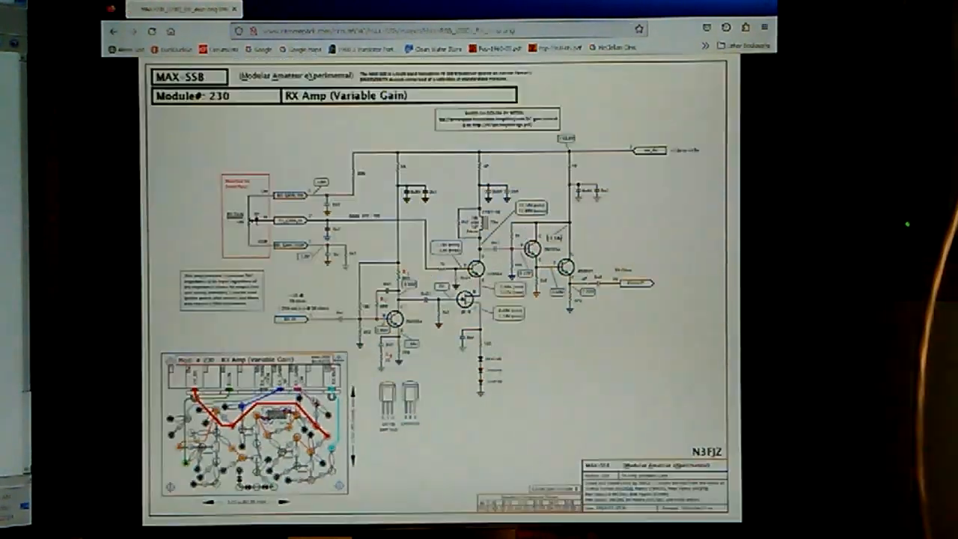